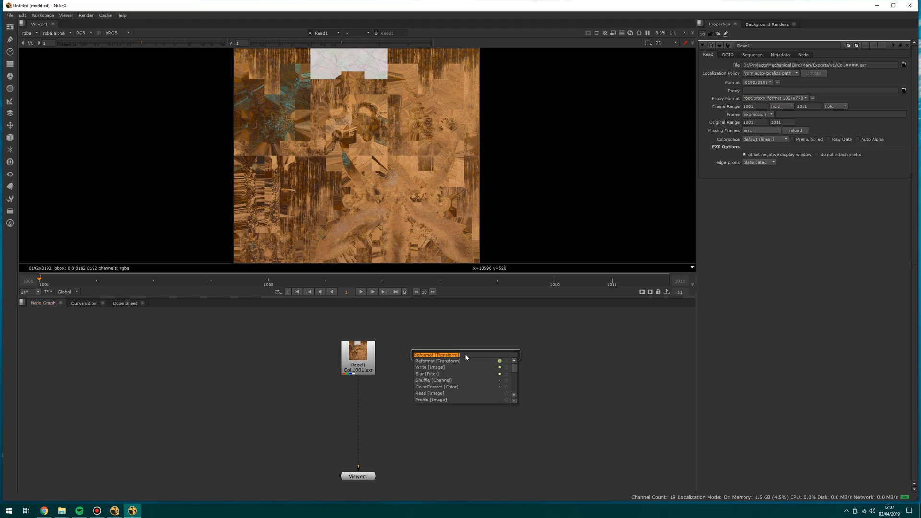
# Add Read2 loading the Bump.####.exr sequence, frames 1001-1011, with sequences enabled
pyautogui.write('re')
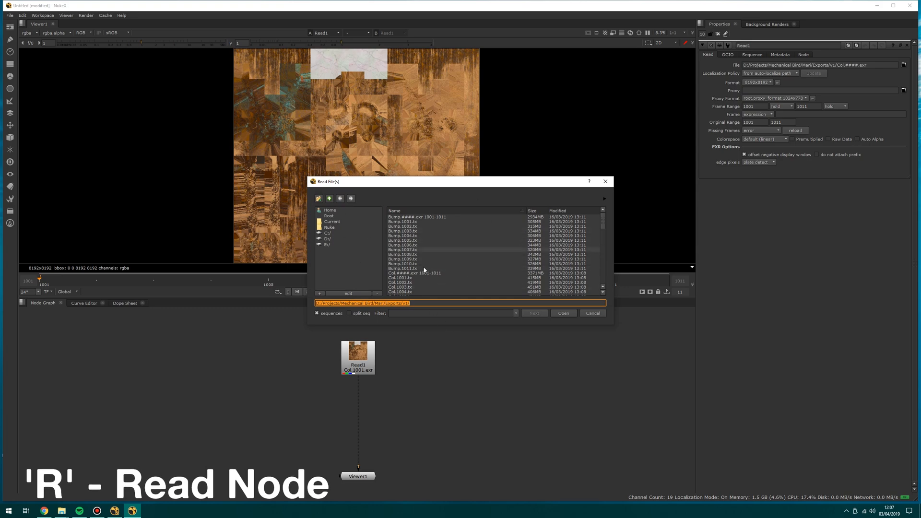
pyautogui.click(417, 217)
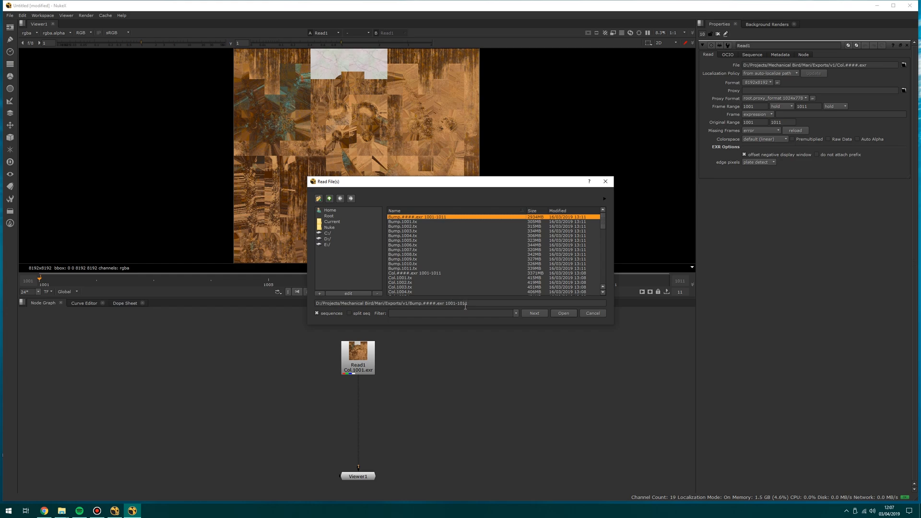
pyautogui.click(319, 313)
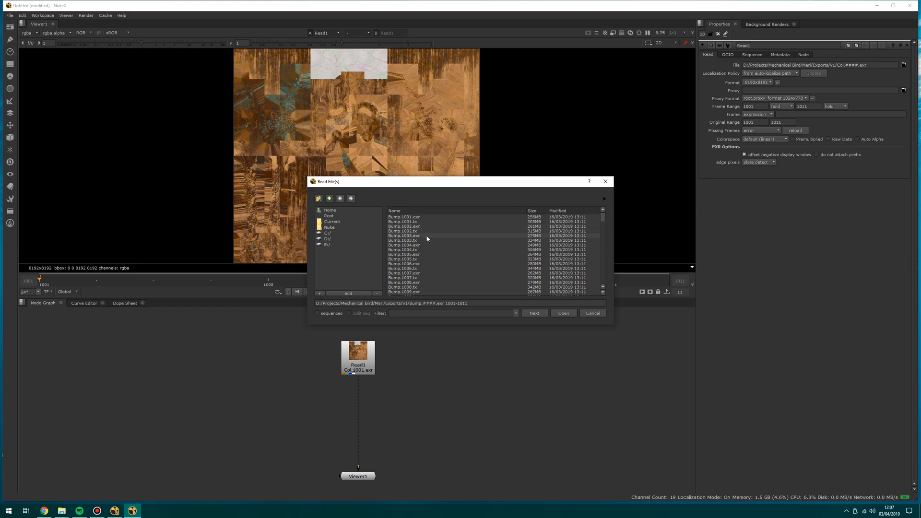
pyautogui.click(318, 312)
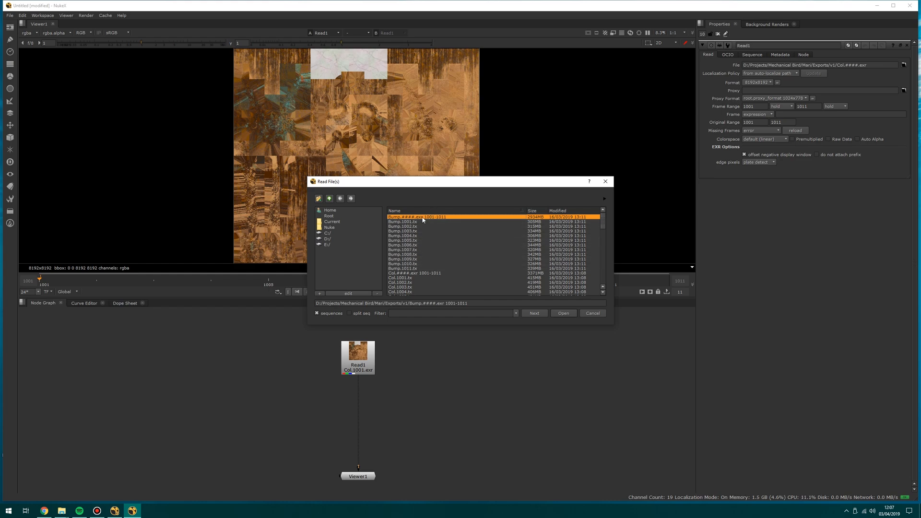
pyautogui.click(562, 313)
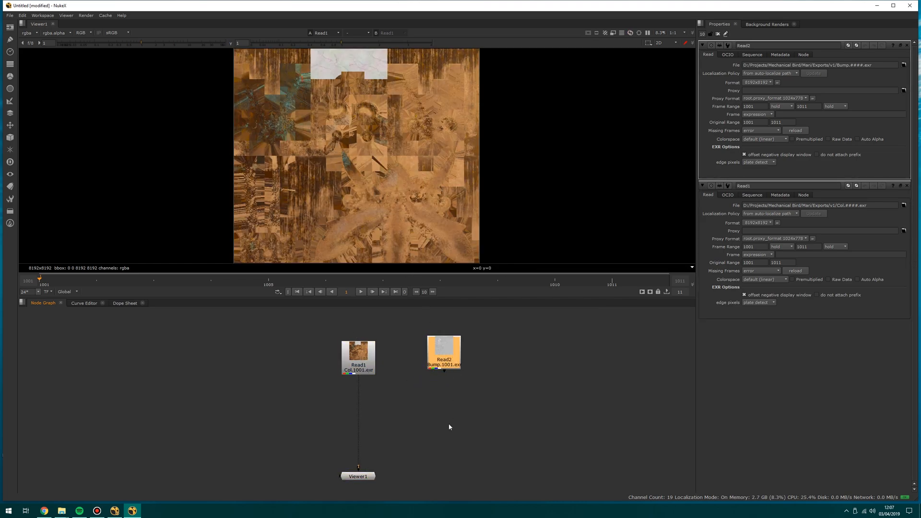
# Connect Read2 to Viewer input 2 and set the Col read to raw data after trying sRGB
pyautogui.moveTo(443, 367); pyautogui.dragTo(358, 476)
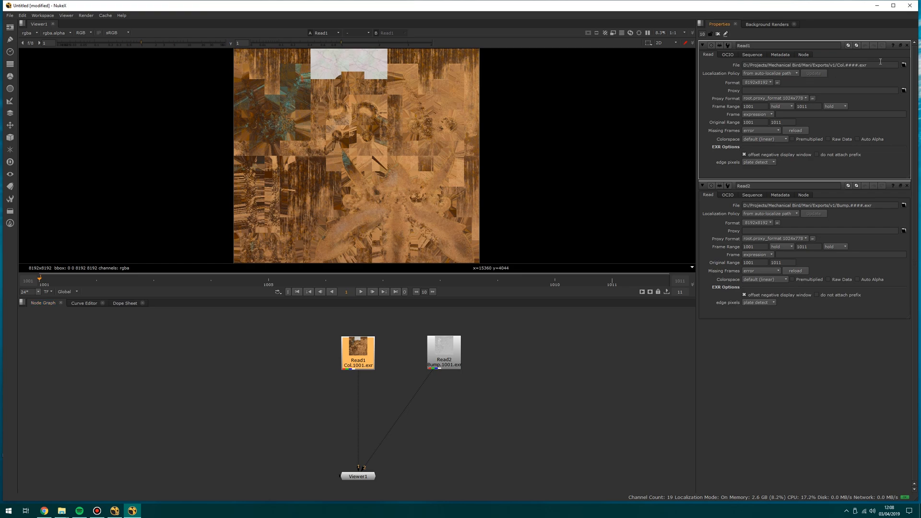
pyautogui.click(758, 83)
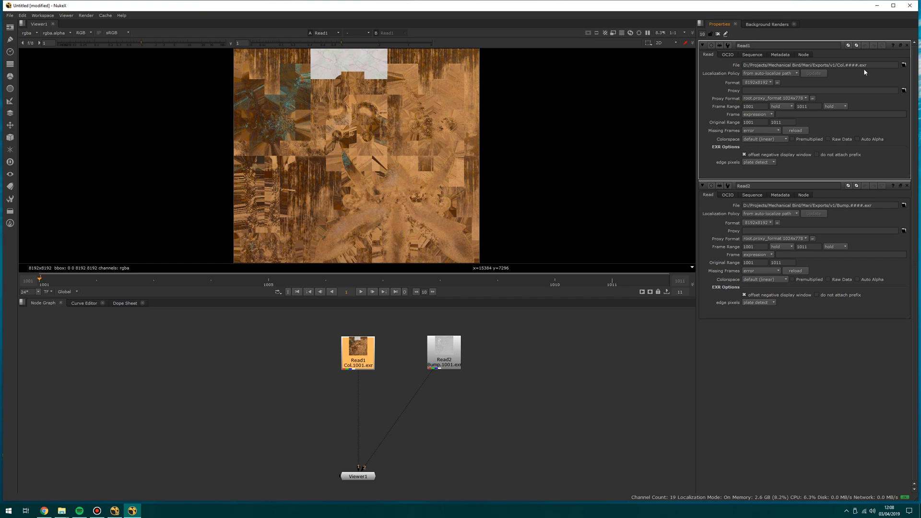
pyautogui.moveTo(779, 139)
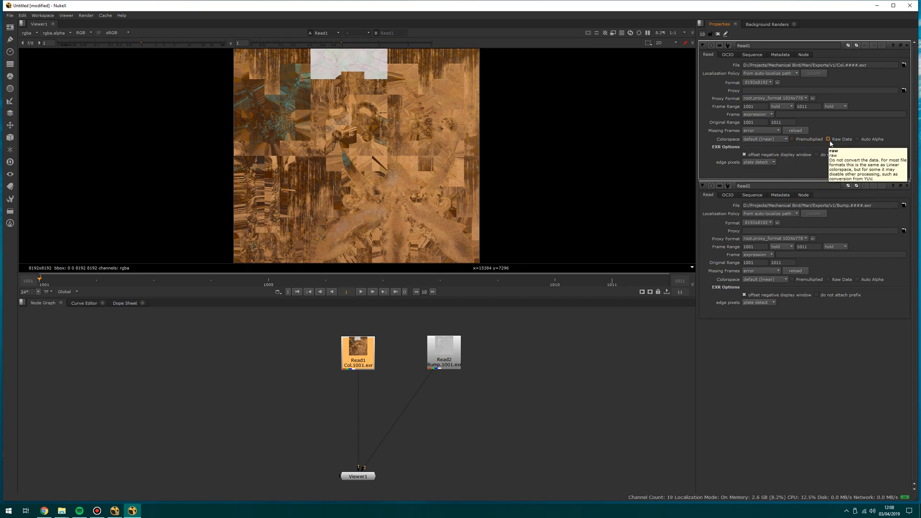
pyautogui.click(828, 139)
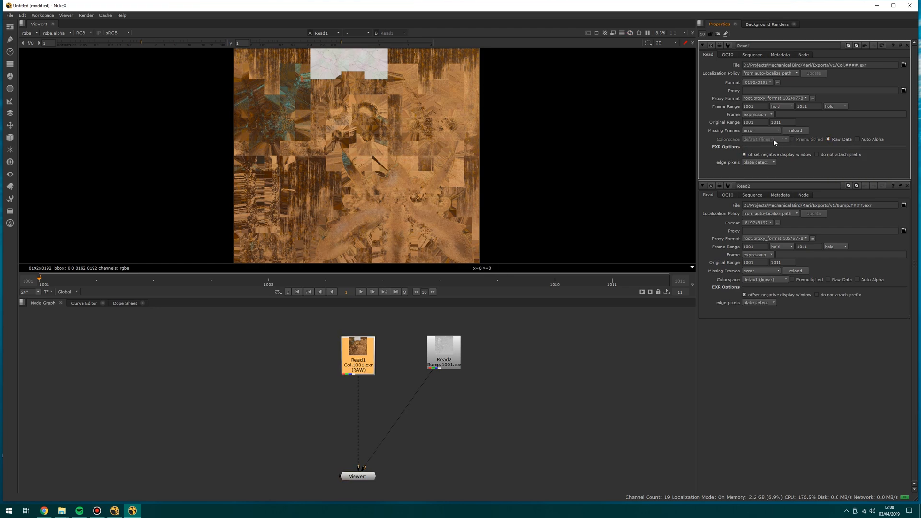
pyautogui.click(764, 139)
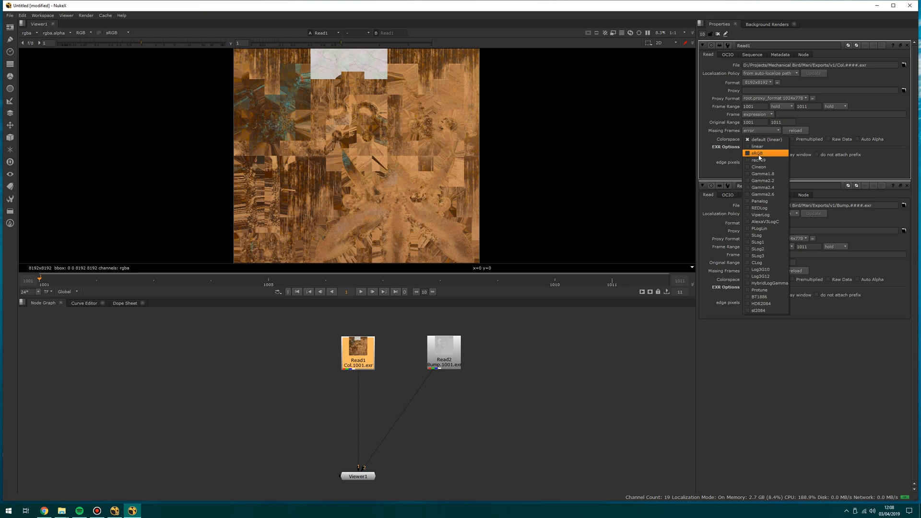
pyautogui.click(758, 152)
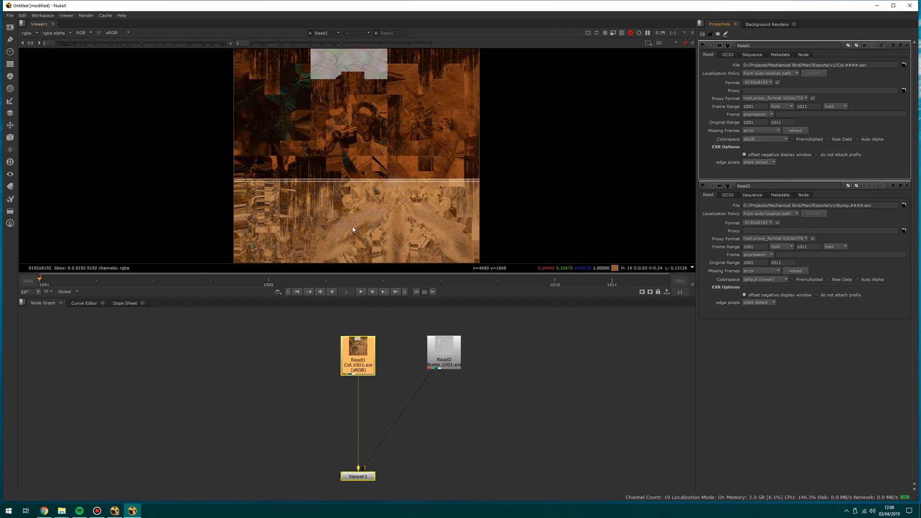
pyautogui.click(764, 138)
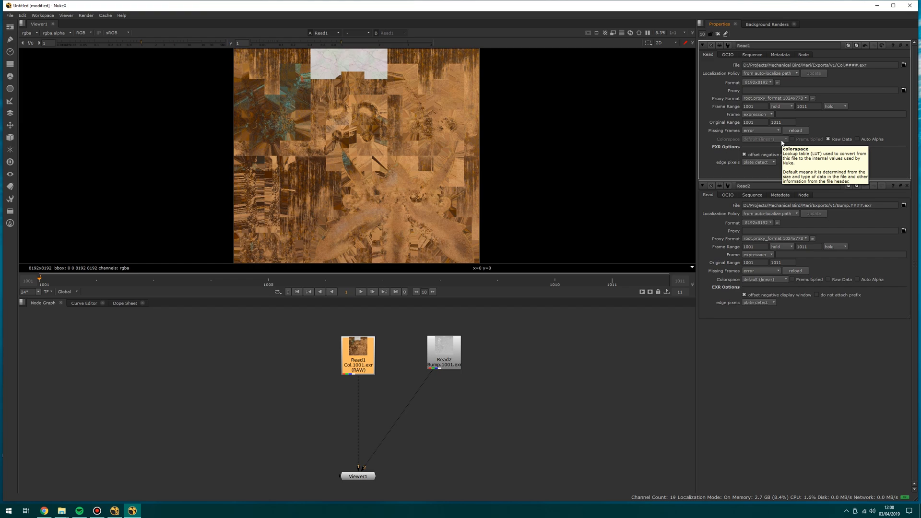
pyautogui.moveTo(713, 137)
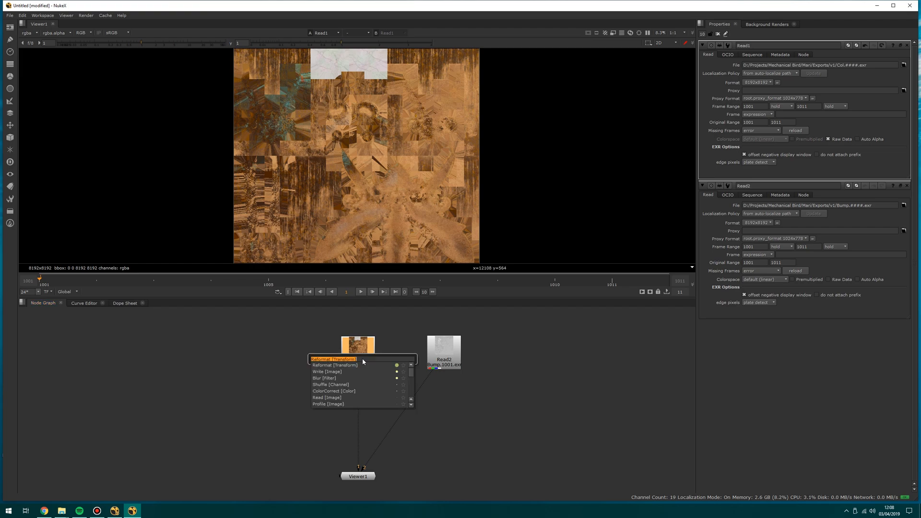
# Add a Write node under the Col read with its path renamed to Col_nuked.####.exr
pyautogui.write('w')
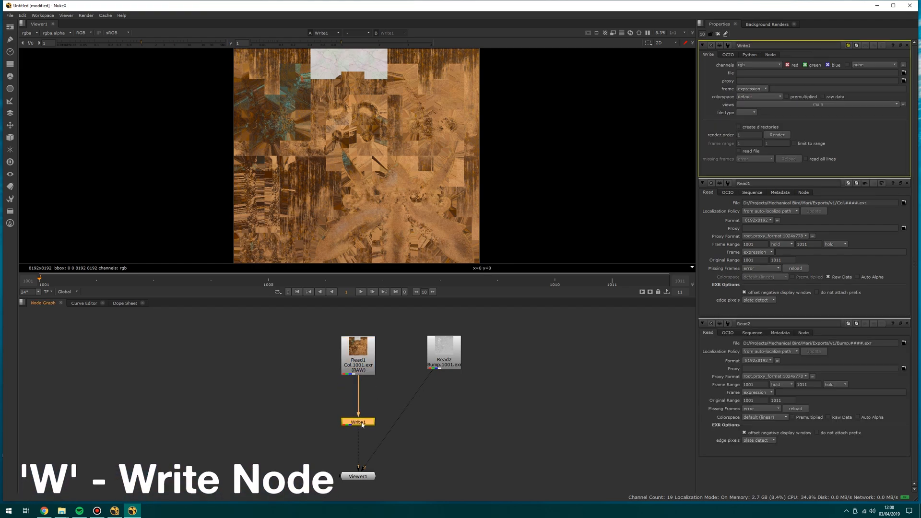
pyautogui.click(357, 354)
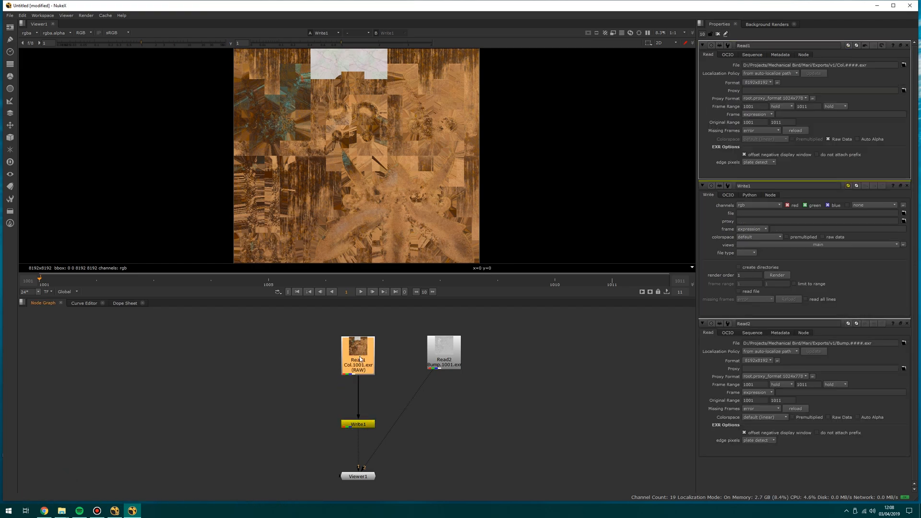
pyautogui.click(357, 423)
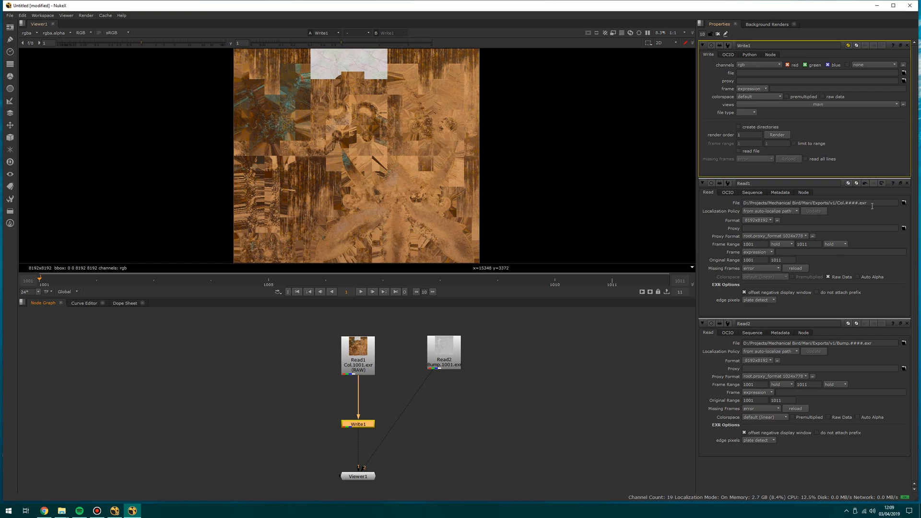
pyautogui.click(821, 203)
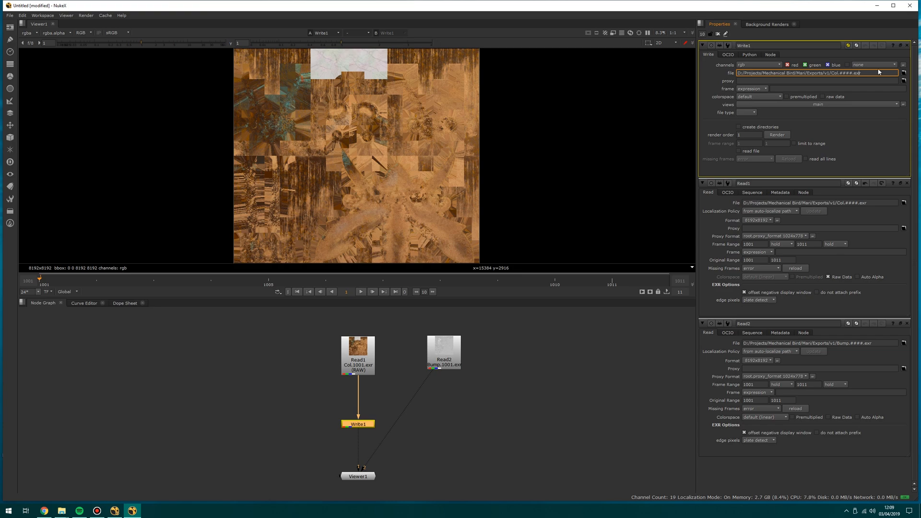
pyautogui.write('nuked')
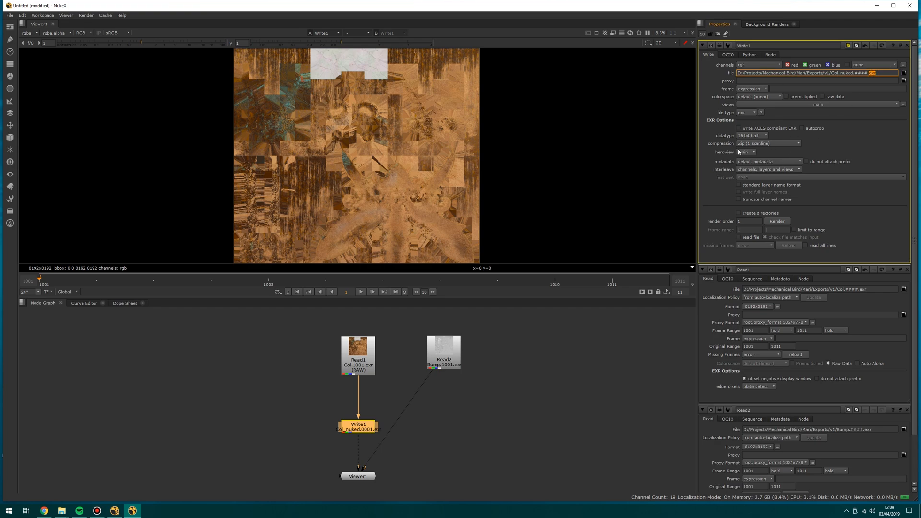
pyautogui.moveTo(751, 137)
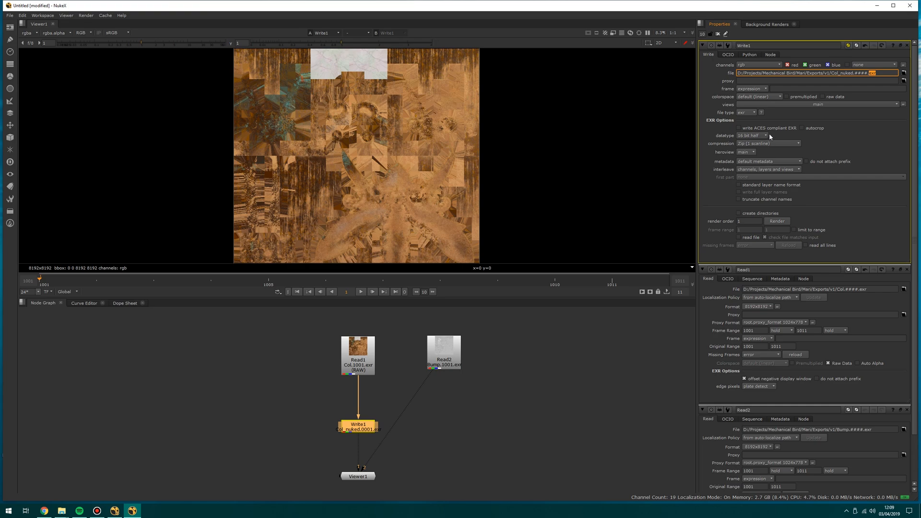
pyautogui.moveTo(750, 98)
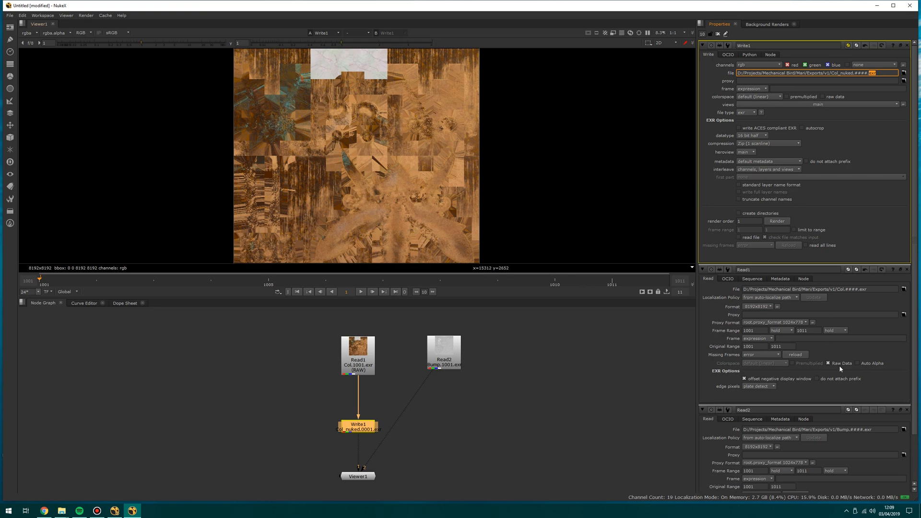
# Enable raw data on the Write output and render the Col_nuked frames to disk
pyautogui.click(823, 96)
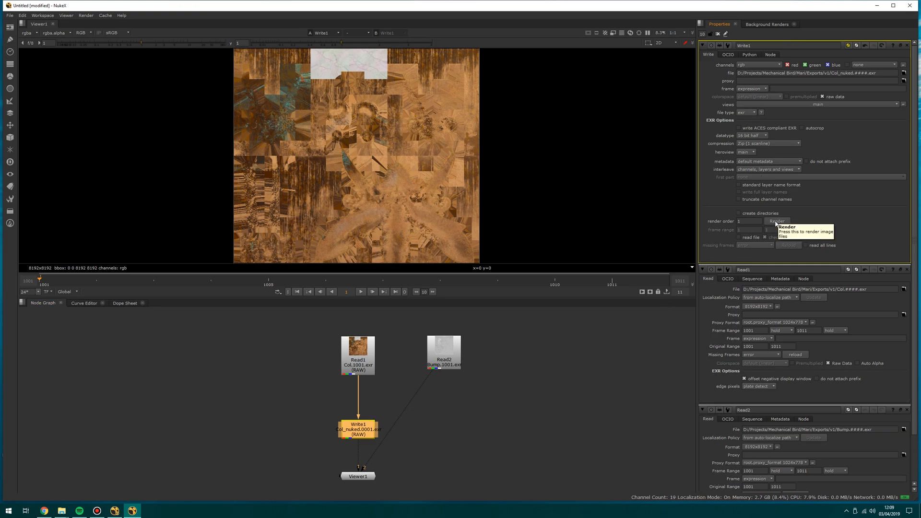
pyautogui.click(776, 220)
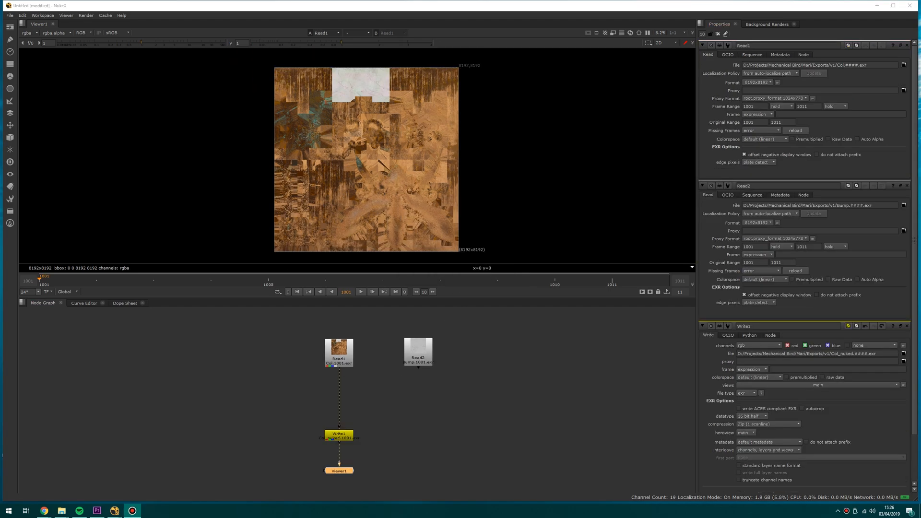
pyautogui.moveTo(271, 290)
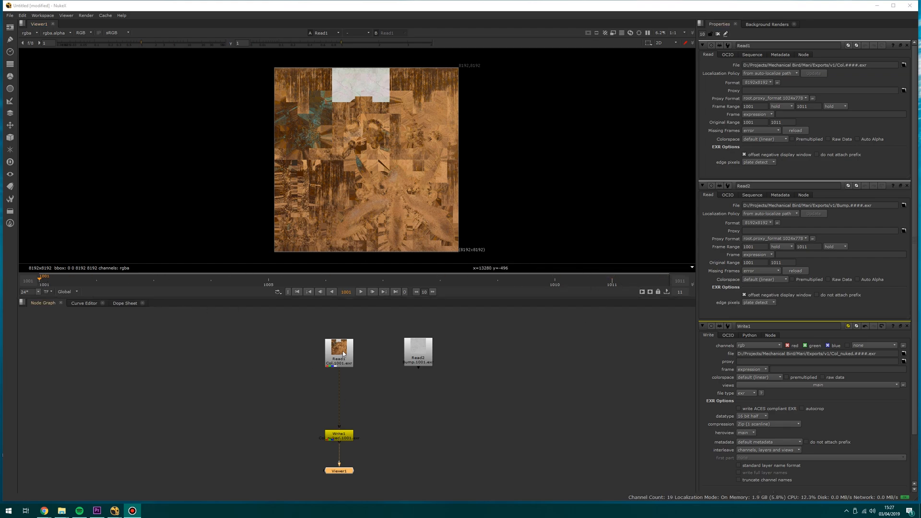
# Scrub the Col sequence forward to frame 1004 and bring up Write1's properties
pyautogui.click(338, 352)
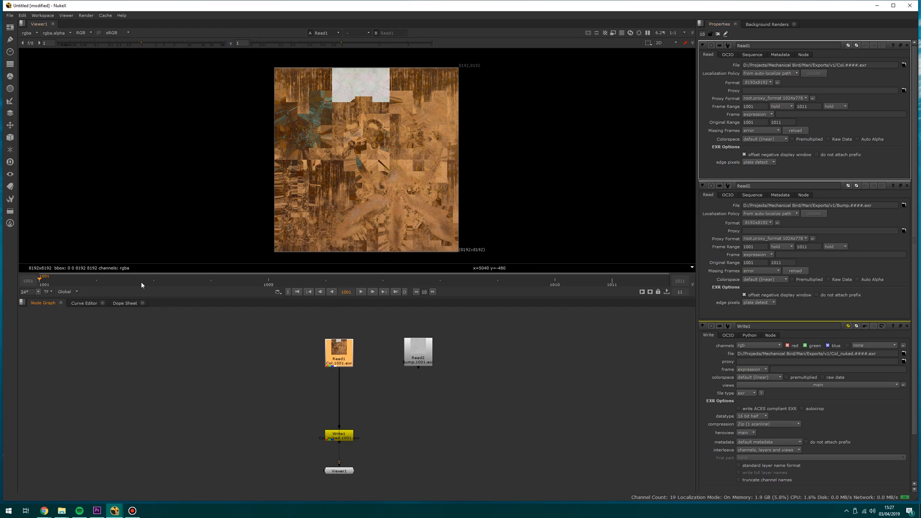
pyautogui.click(372, 291)
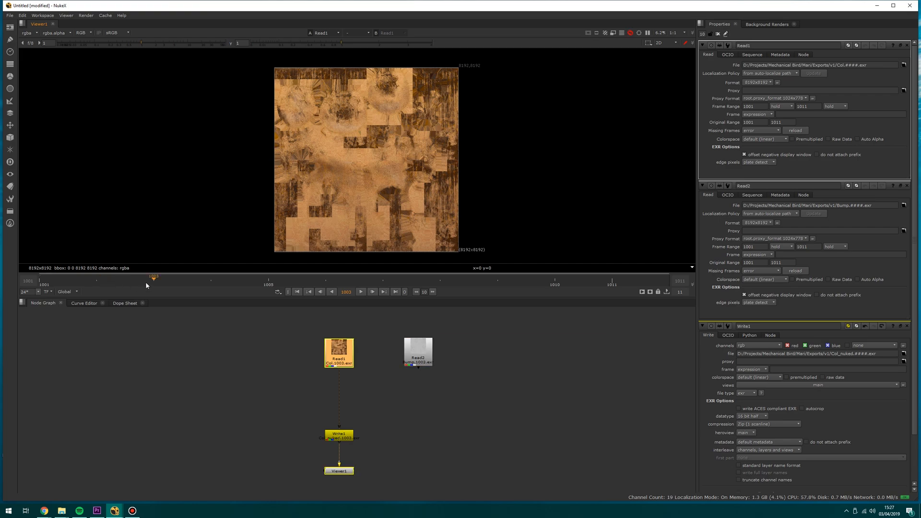
pyautogui.click(371, 292)
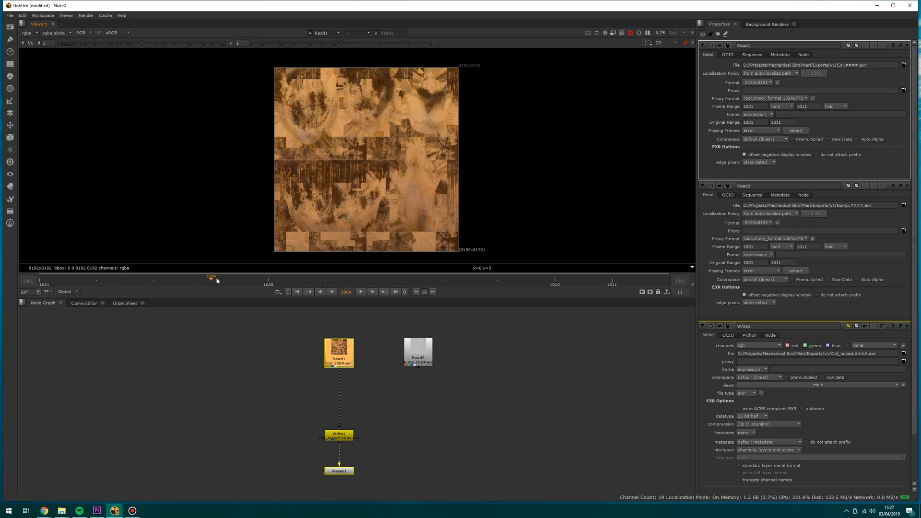
pyautogui.click(419, 352)
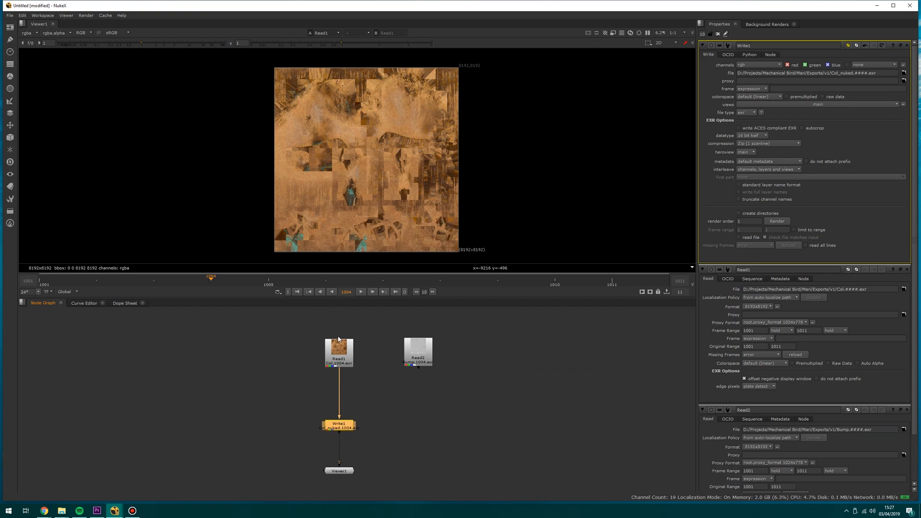
pyautogui.moveTo(342, 341)
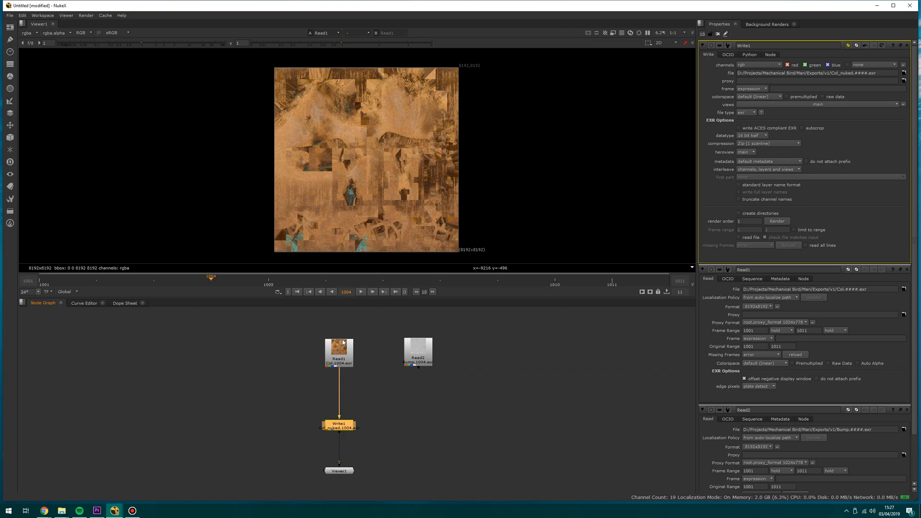
pyautogui.moveTo(347, 334)
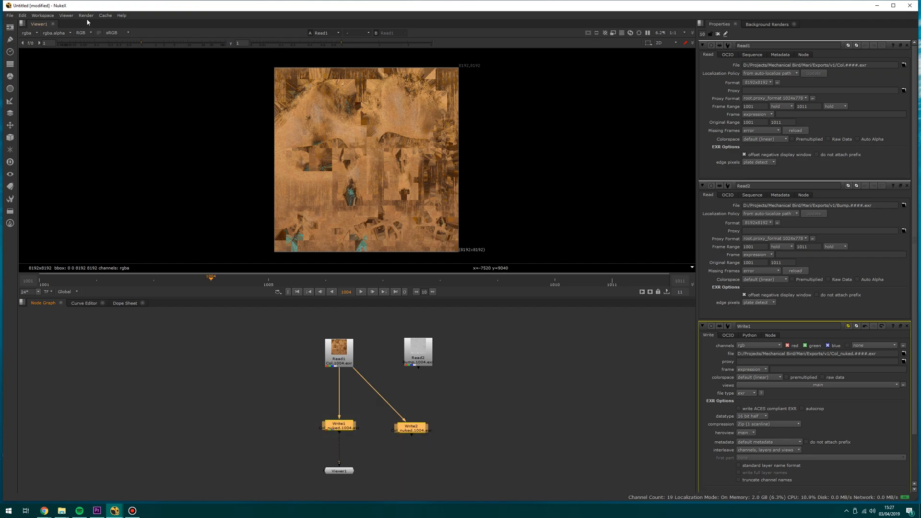
# Add Write2 as a second Write node branching off the Col read
pyautogui.click(86, 15)
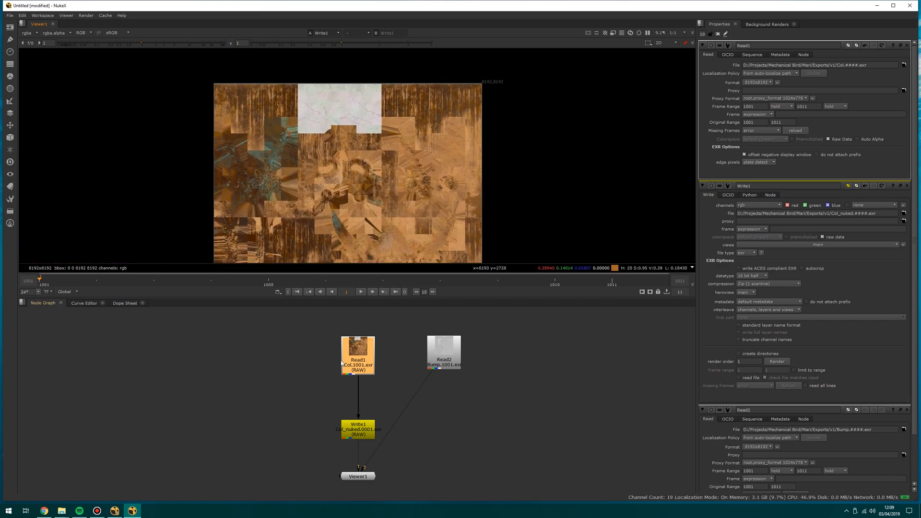
pyautogui.moveTo(364, 354)
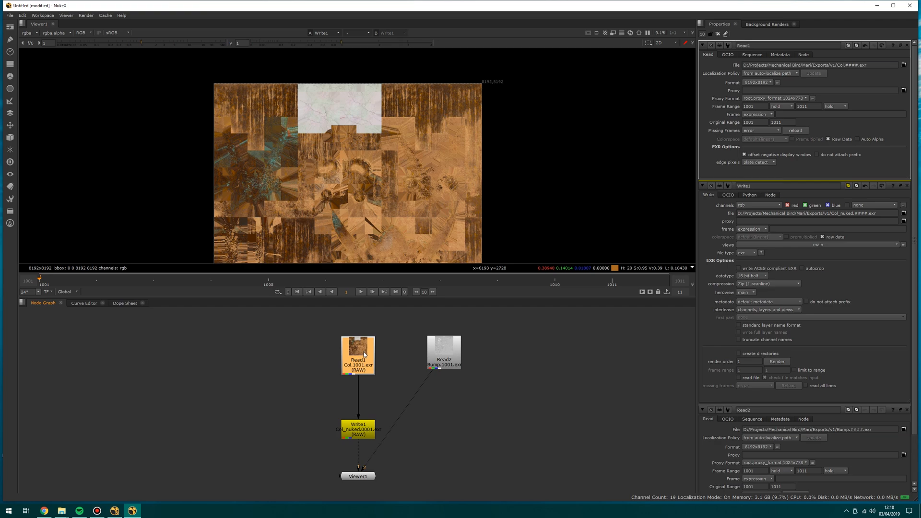
pyautogui.moveTo(362, 337)
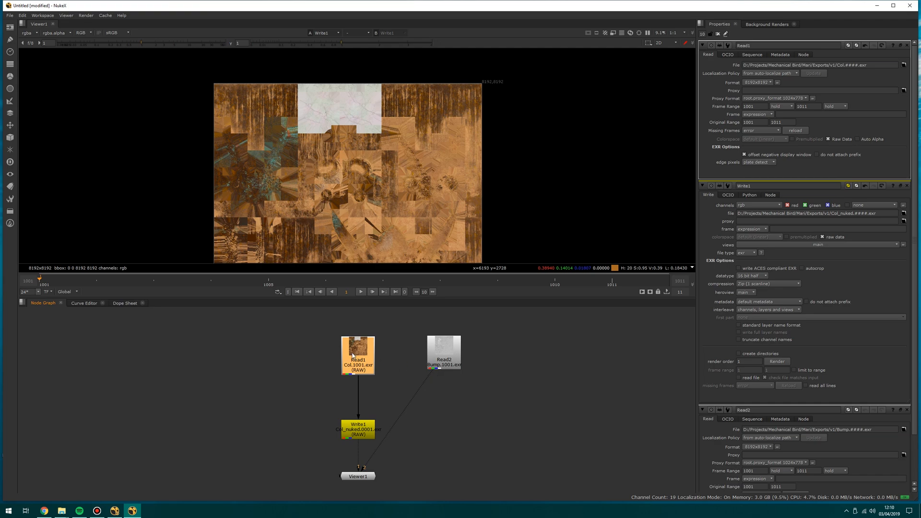
pyautogui.moveTo(444, 357)
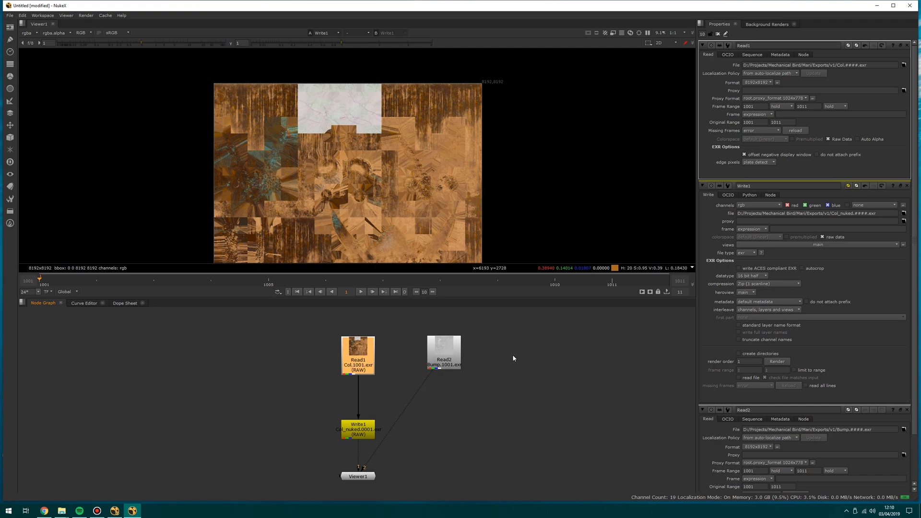
pyautogui.moveTo(457, 257)
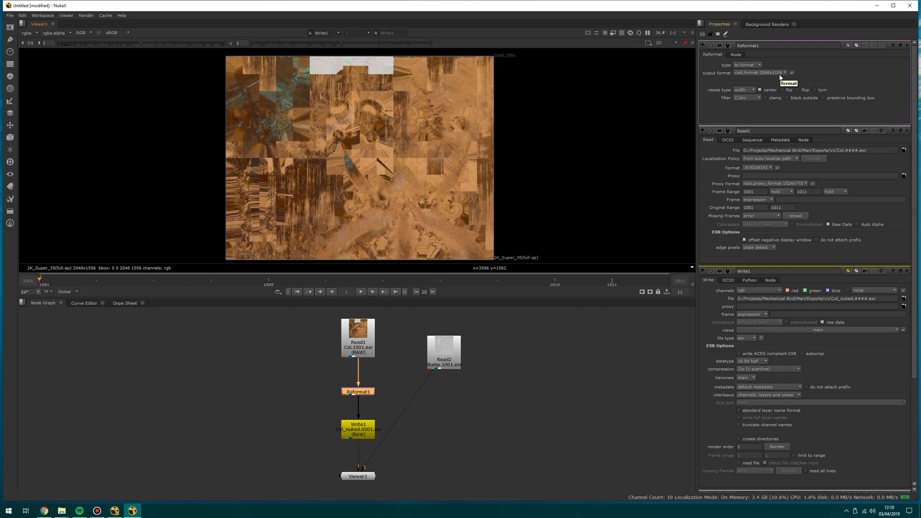
# Define a new custom output format named 4K at 4096×4096 for the Reformat node
pyautogui.click(785, 72)
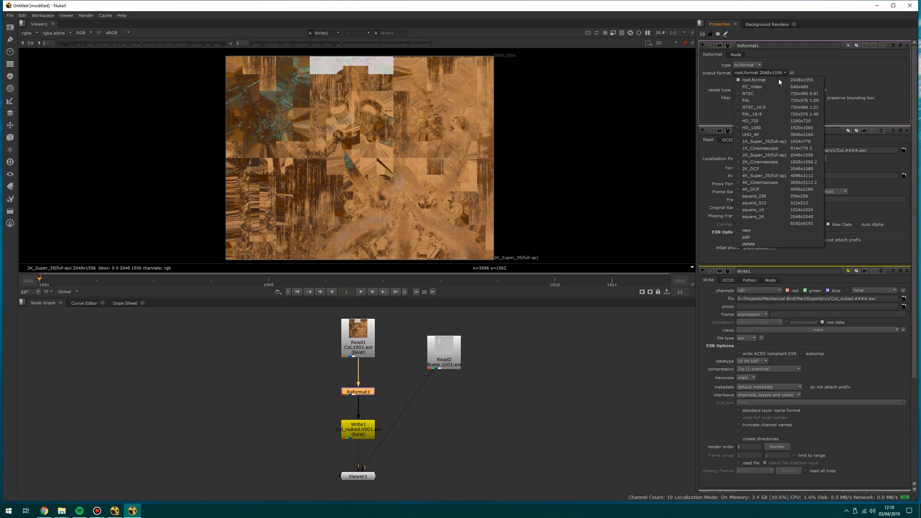
pyautogui.moveTo(772, 210)
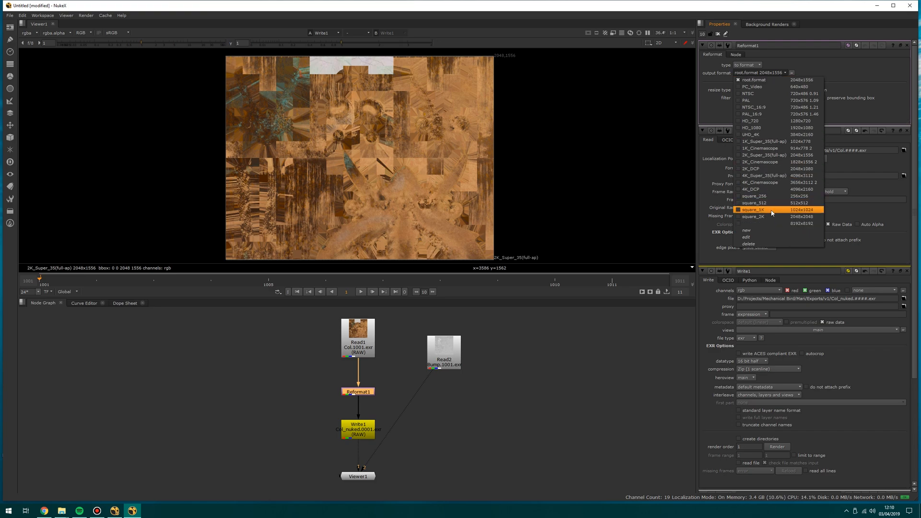
pyautogui.moveTo(789, 223)
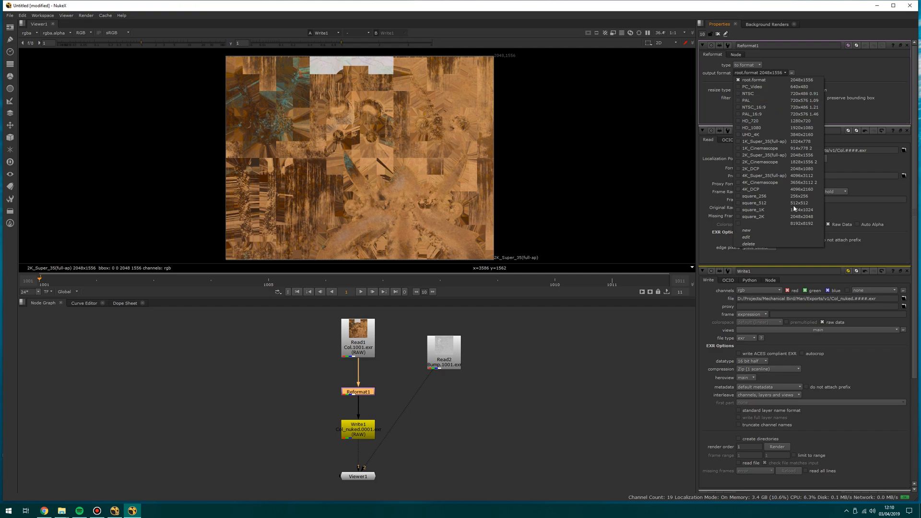
pyautogui.moveTo(754, 202)
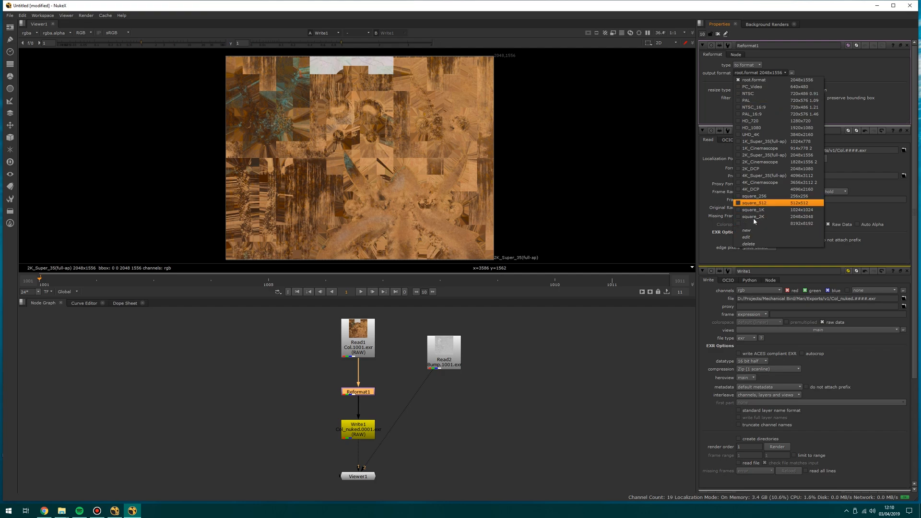
pyautogui.click(746, 230)
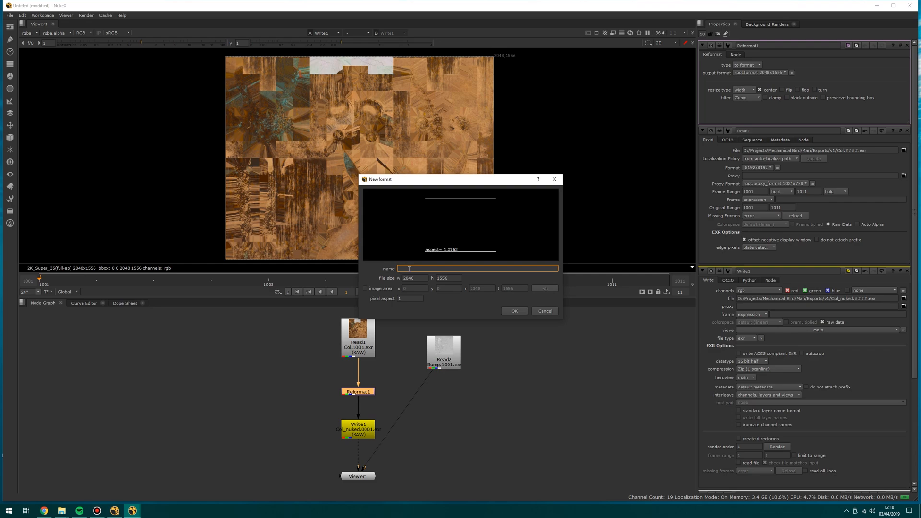
pyautogui.write('4K')
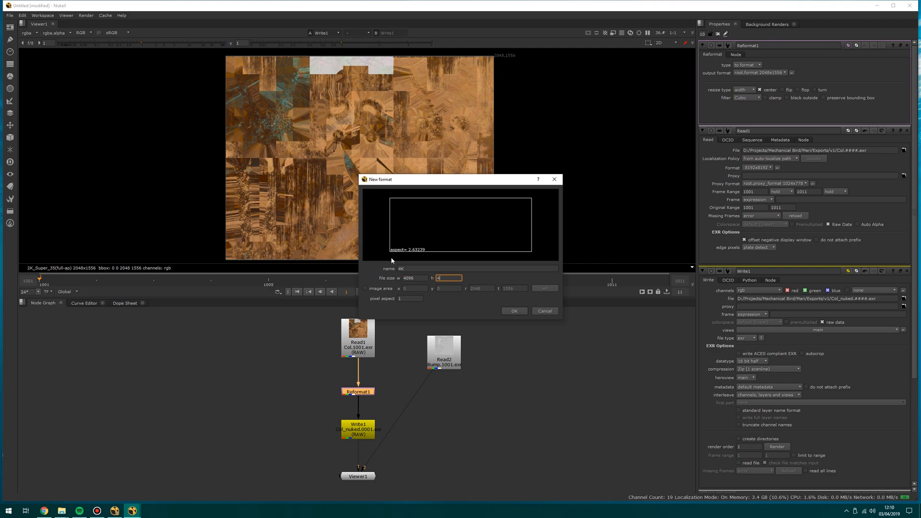
pyautogui.write('096')
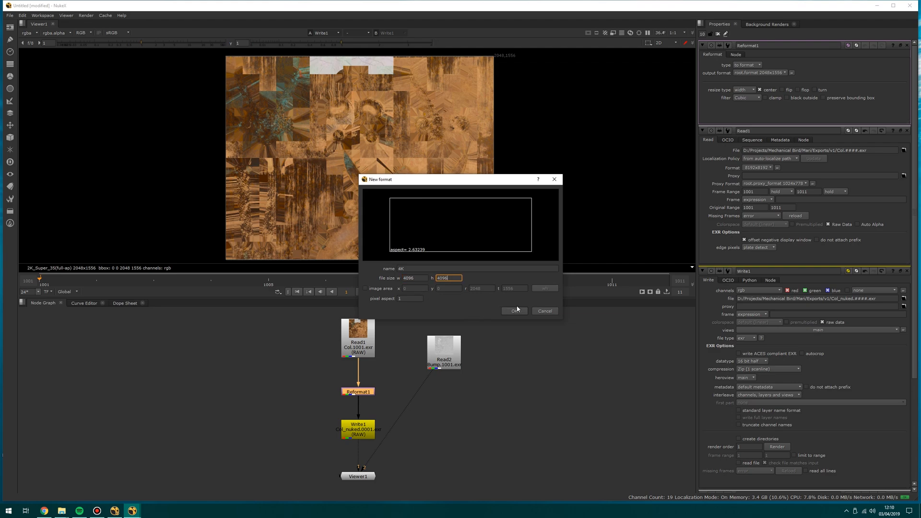
pyautogui.click(513, 311)
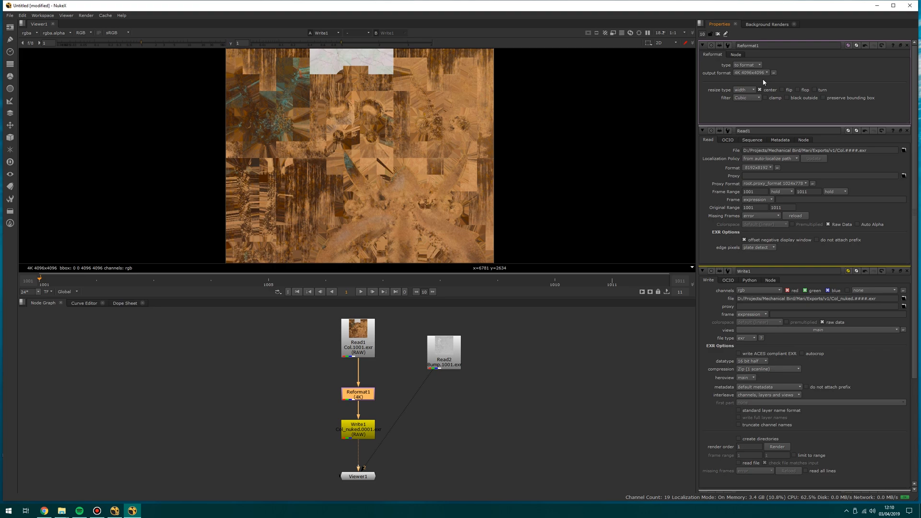
# Set Write1's path to Col_4k.####.exr and put Reformat1 back between Read1 and Write1
pyautogui.click(766, 72)
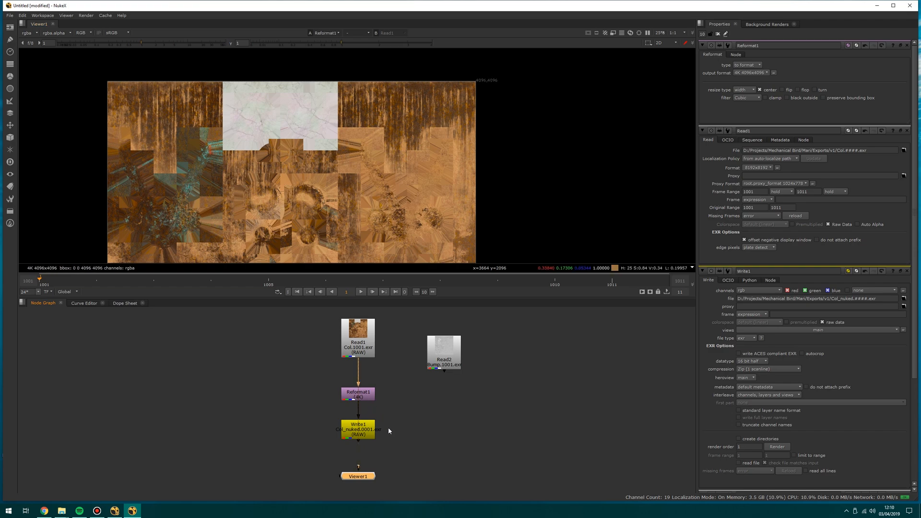
pyautogui.moveTo(357, 429); pyautogui.dragTo(381, 428)
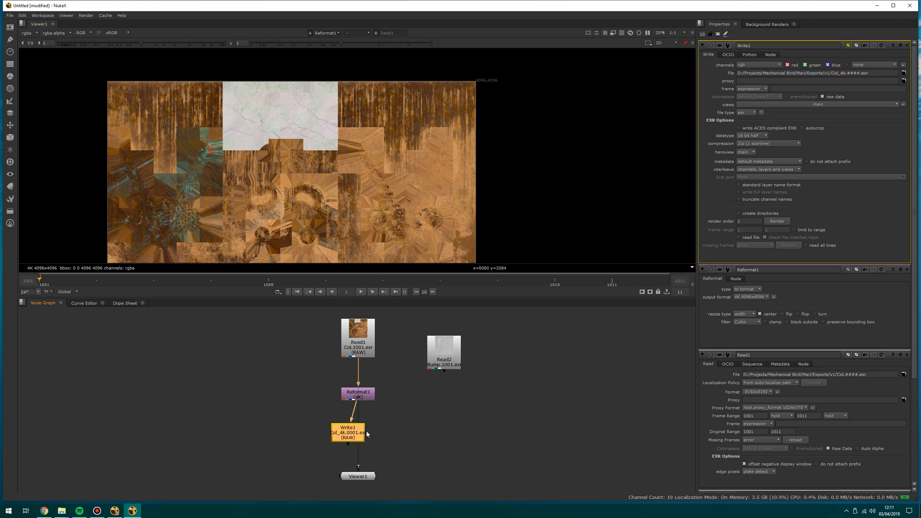
pyautogui.click(357, 394)
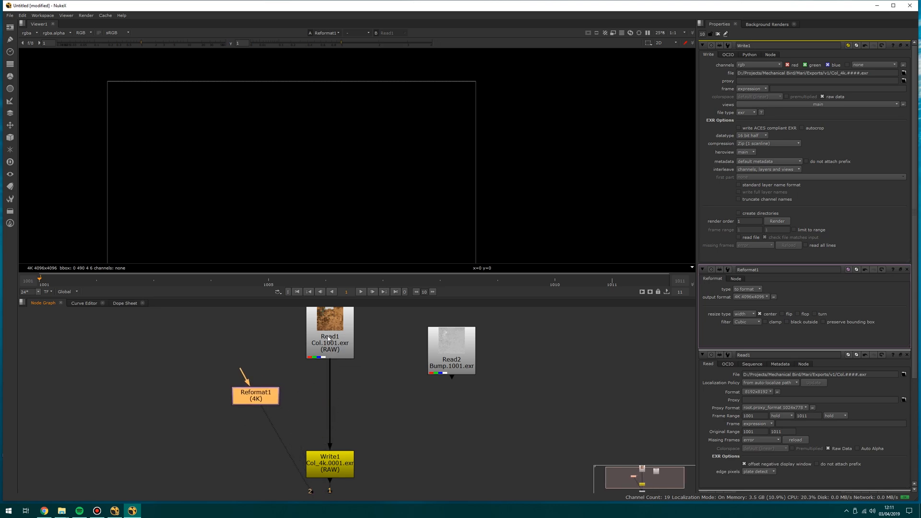
pyautogui.moveTo(255, 392); pyautogui.dragTo(318, 406)
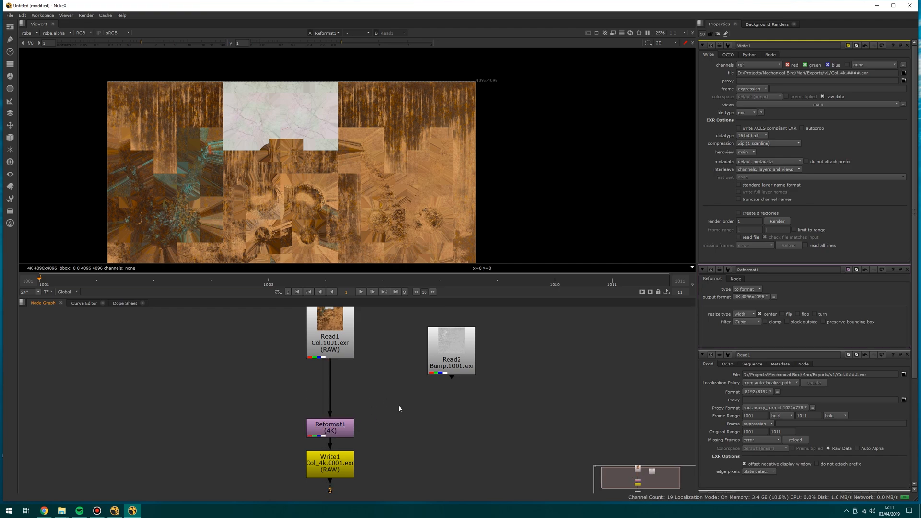
pyautogui.write('blur')
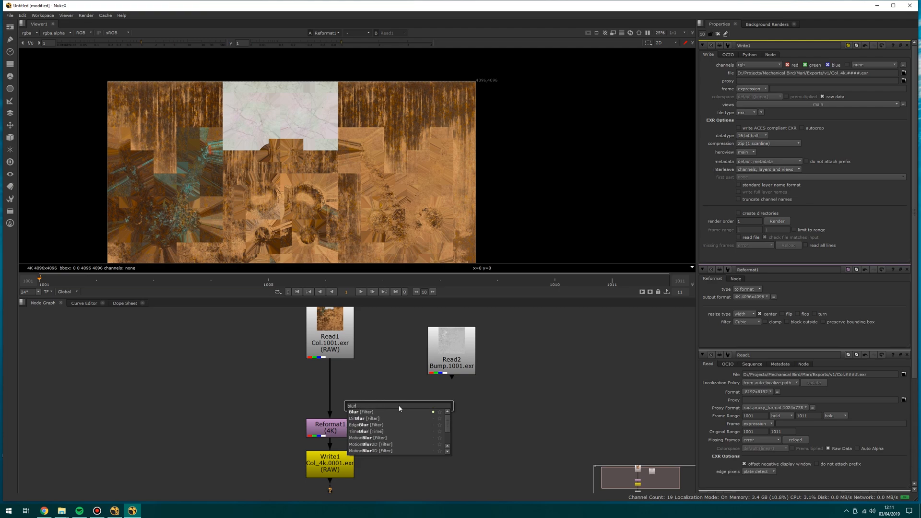
# Insert Blur1 on the pipe between the Col read and Reformat1, aligned in the main chain
pyautogui.click(363, 411)
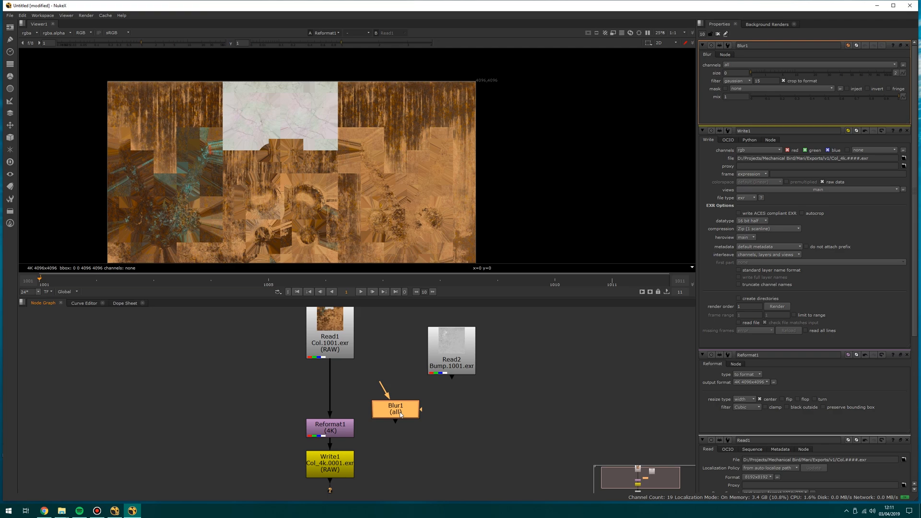
pyautogui.moveTo(394, 408); pyautogui.dragTo(378, 390)
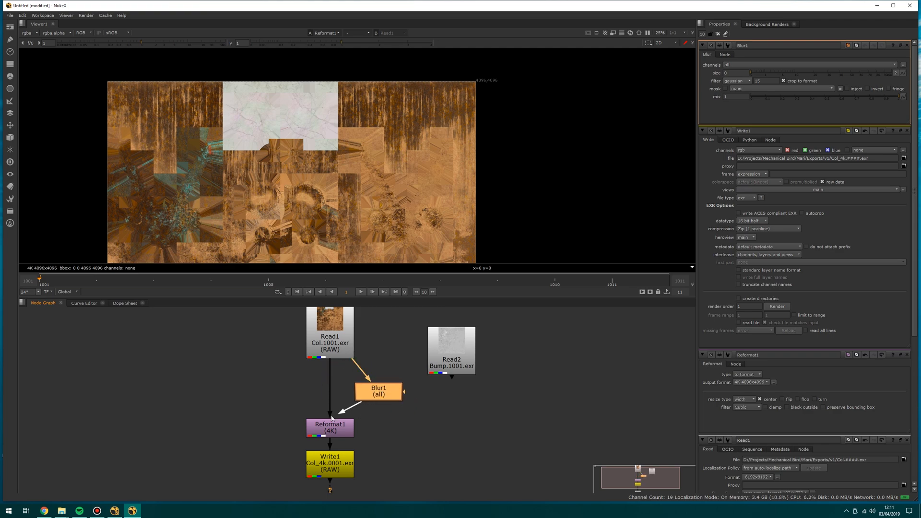
pyautogui.moveTo(379, 392); pyautogui.dragTo(333, 383)
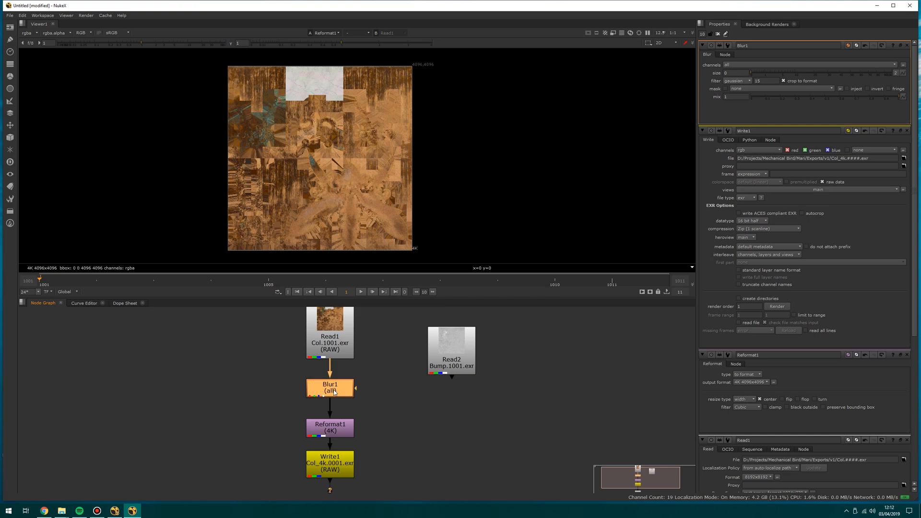
# View Blur1 at size 55.5 and toggle it off and on to compare with the original
pyautogui.click(329, 387)
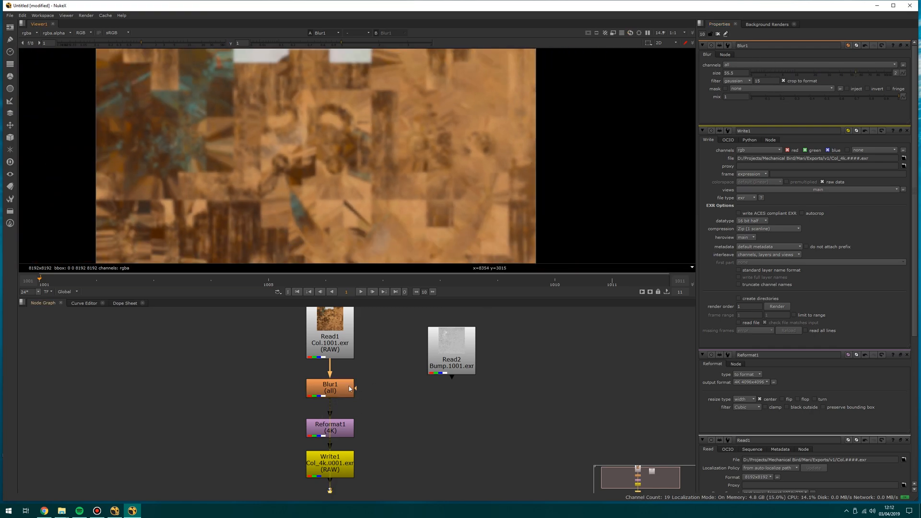
pyautogui.click(329, 384)
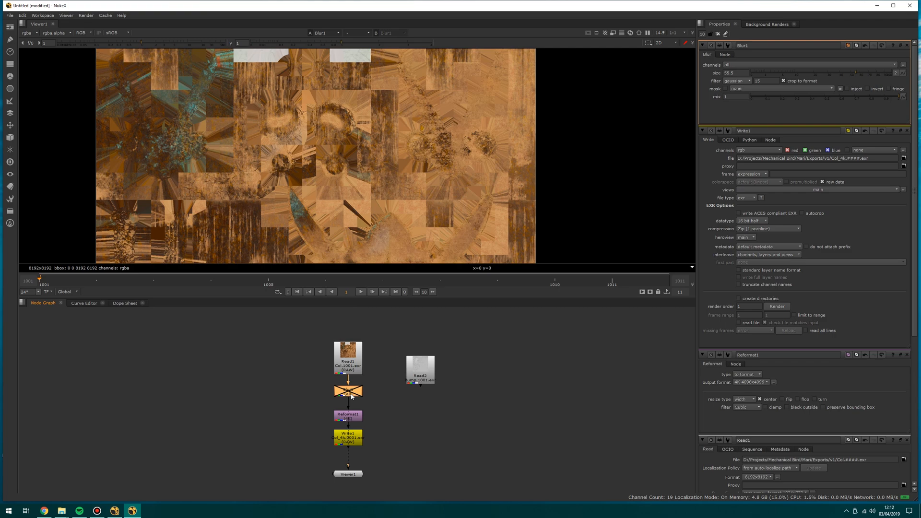
pyautogui.click(347, 391)
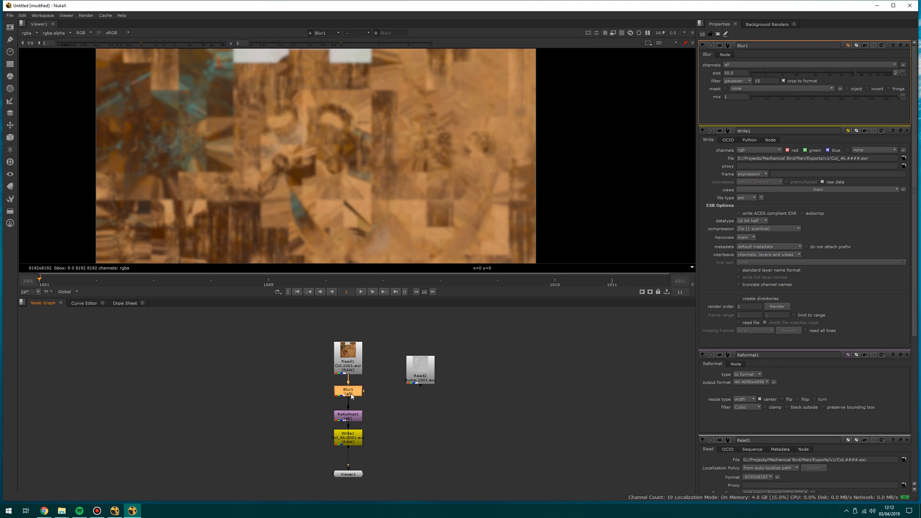
pyautogui.moveTo(376, 366)
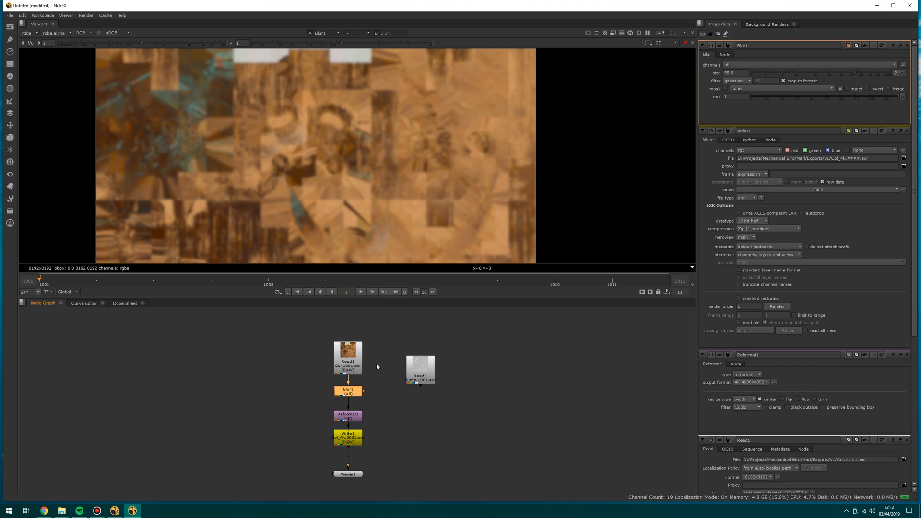
pyautogui.moveTo(387, 365)
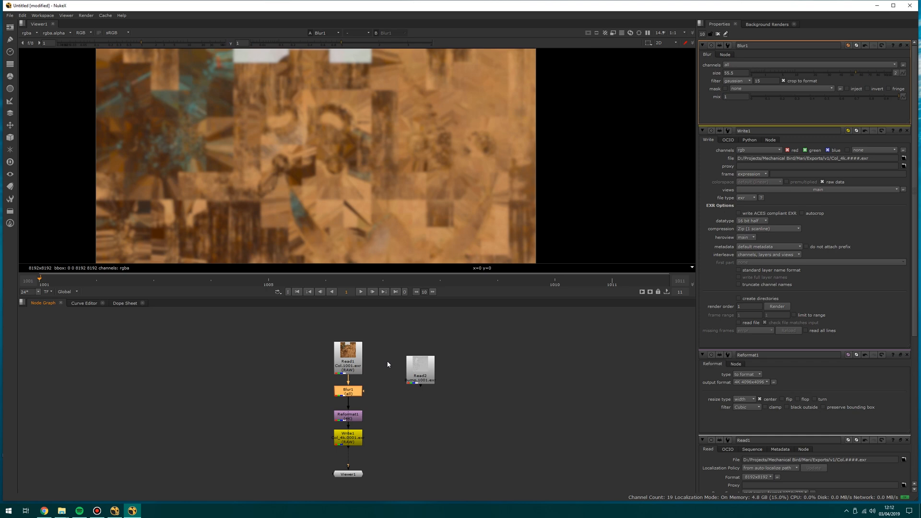
pyautogui.moveTo(355, 371)
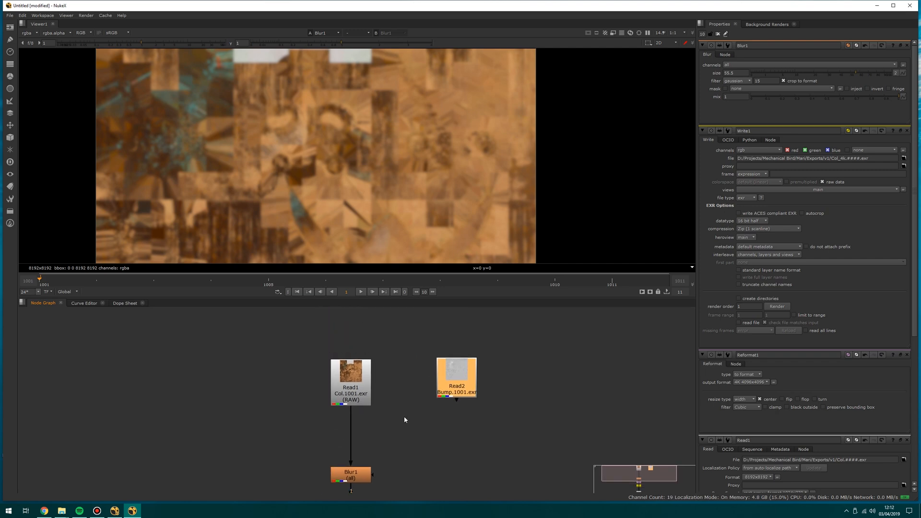
pyautogui.moveTo(392, 412)
pyautogui.write('grade')
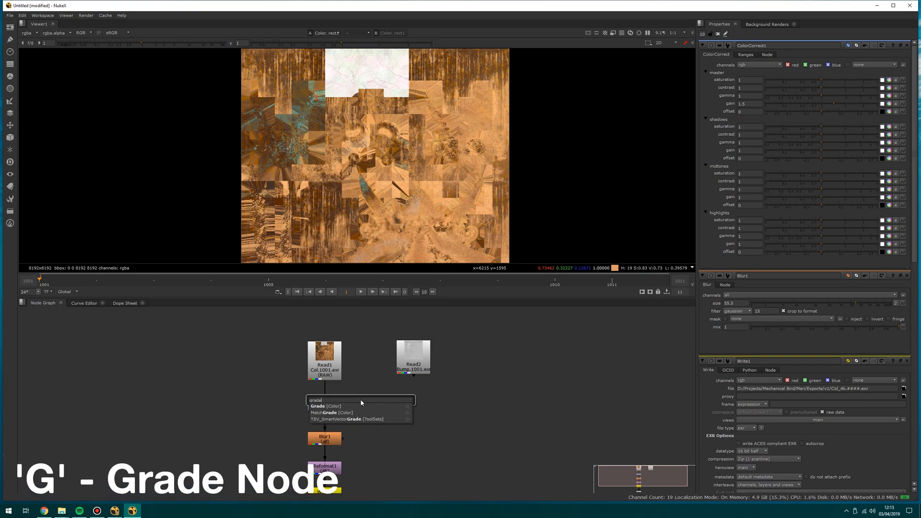
# Create a Grade node after the ColorCorrect, then search for a Shuffle node
pyautogui.click(326, 406)
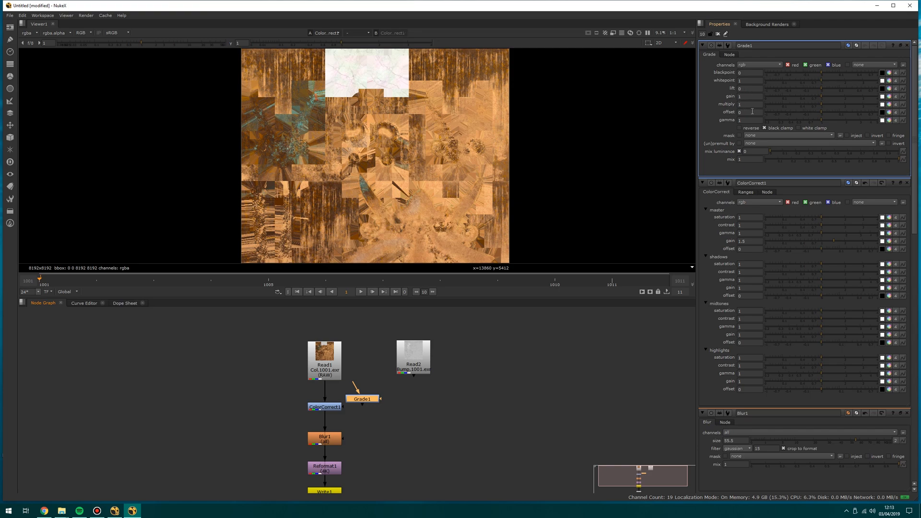
pyautogui.moveTo(404, 433)
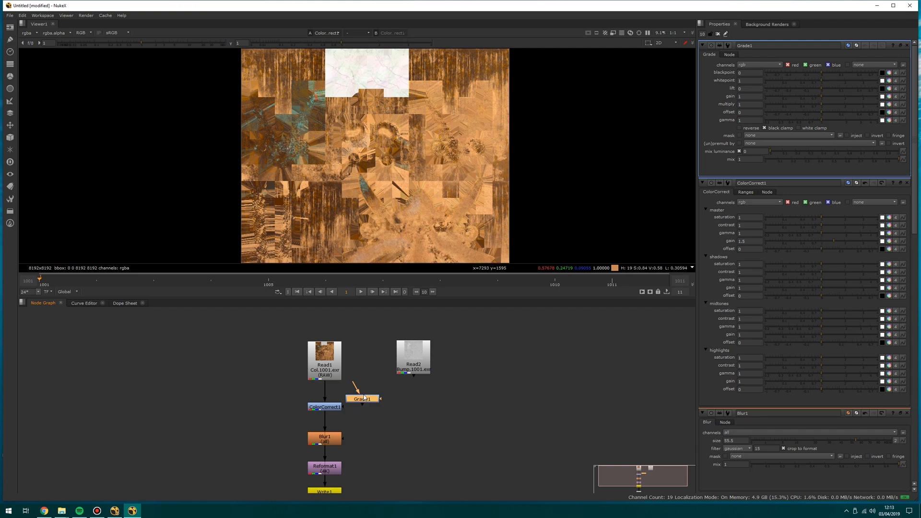
pyautogui.write('shd')
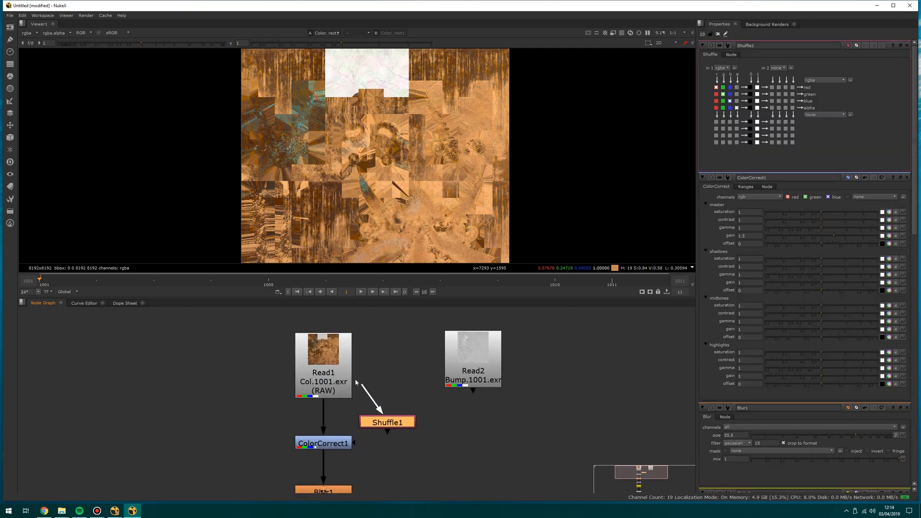
# Connect the Shuffle node's input to the Col read node
pyautogui.moveTo(387, 422); pyautogui.dragTo(421, 443)
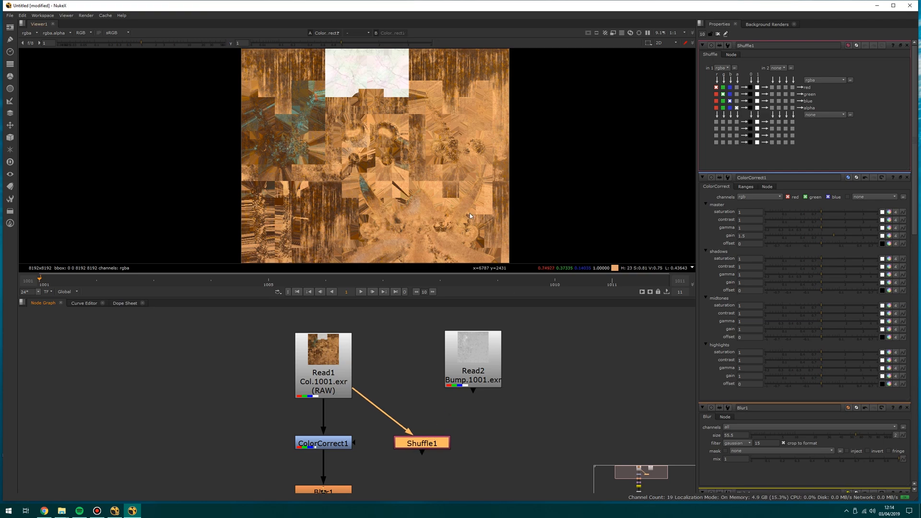
pyautogui.moveTo(355, 357)
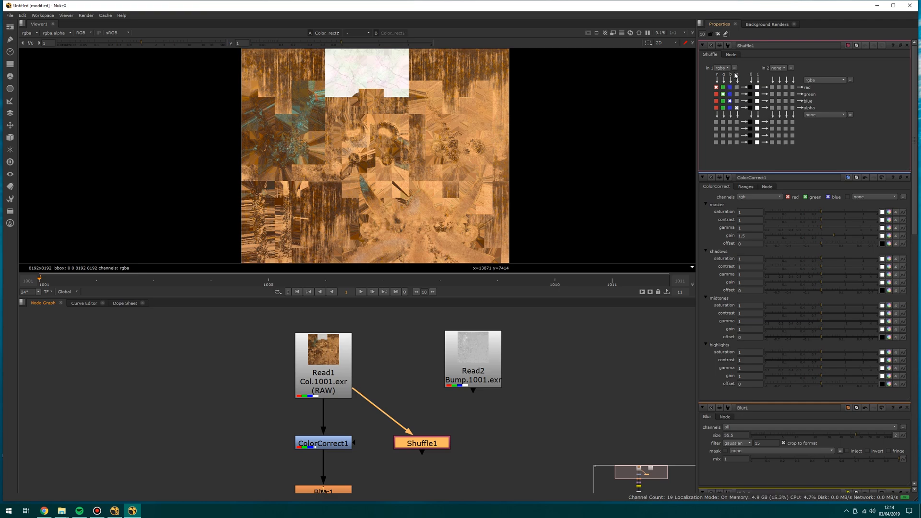
pyautogui.moveTo(811, 102)
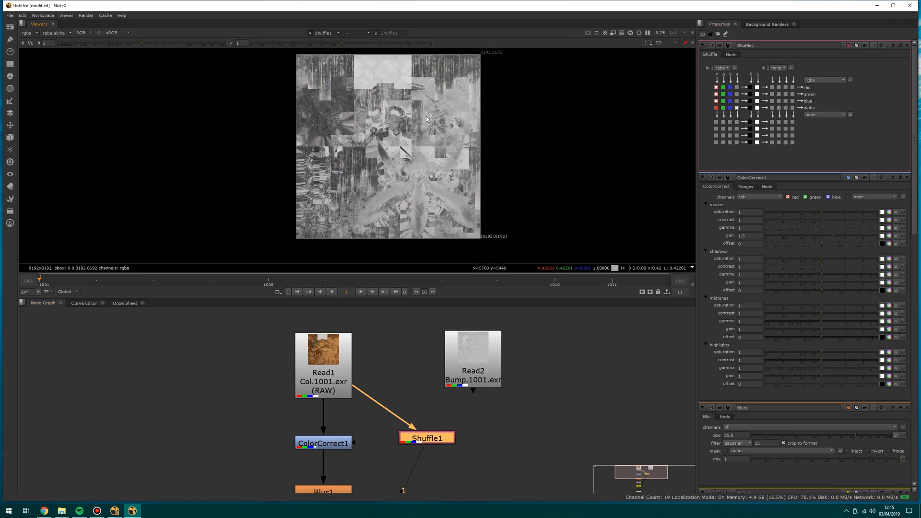
# Reroute a Shuffle channel, compare against the original Col read, then restore the red channel to the output
pyautogui.click(729, 87)
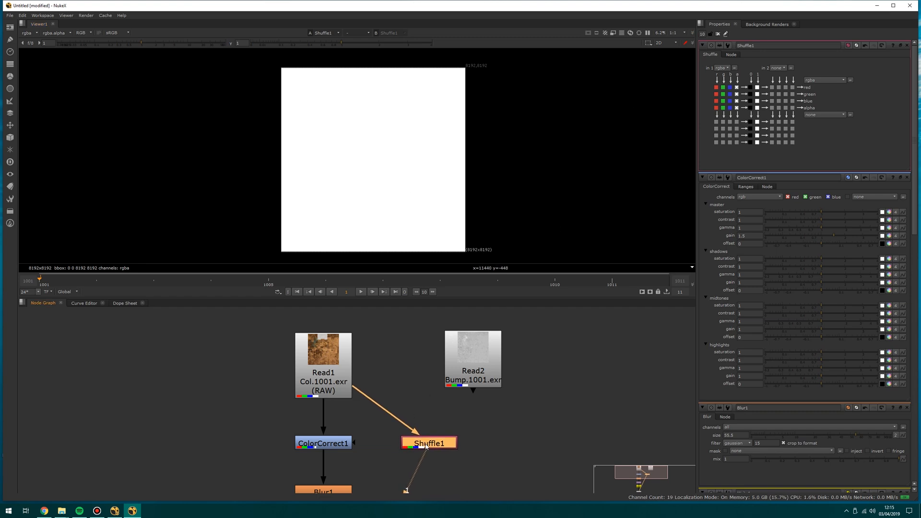
pyautogui.click(322, 352)
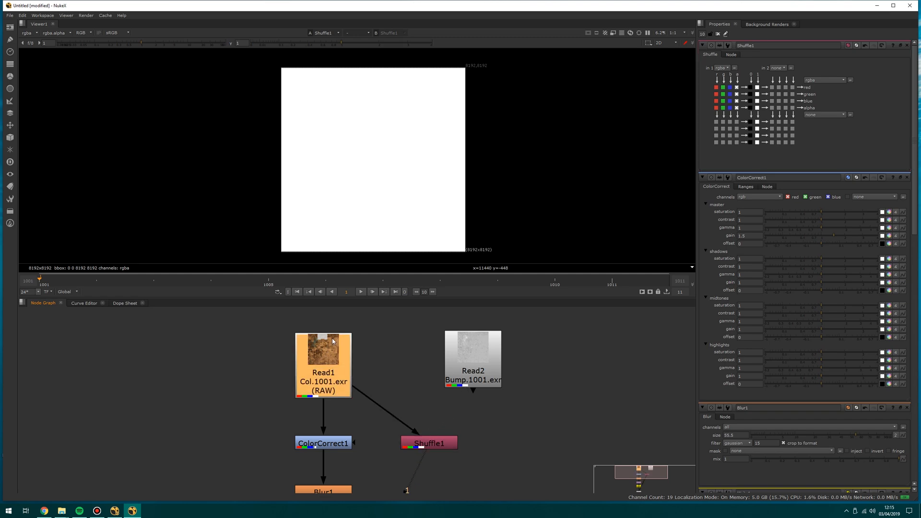
pyautogui.click(322, 350)
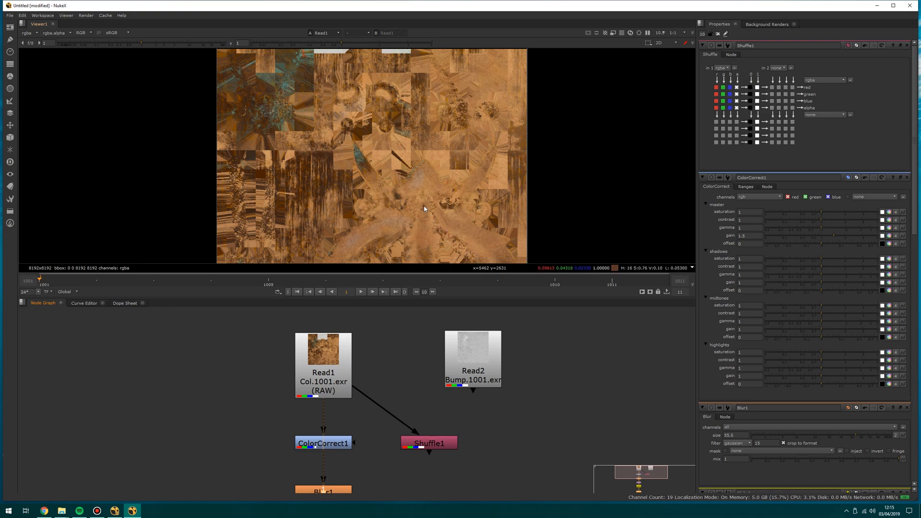
pyautogui.moveTo(425, 209)
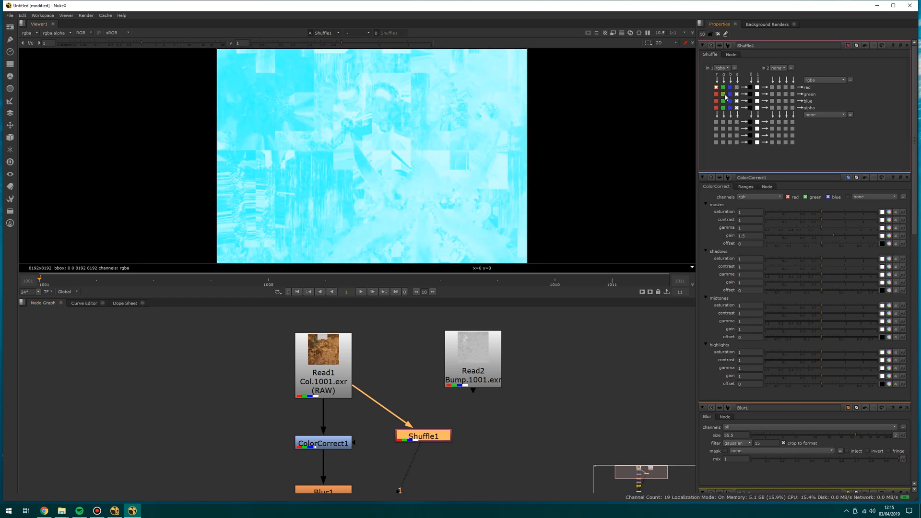
pyautogui.click(728, 101)
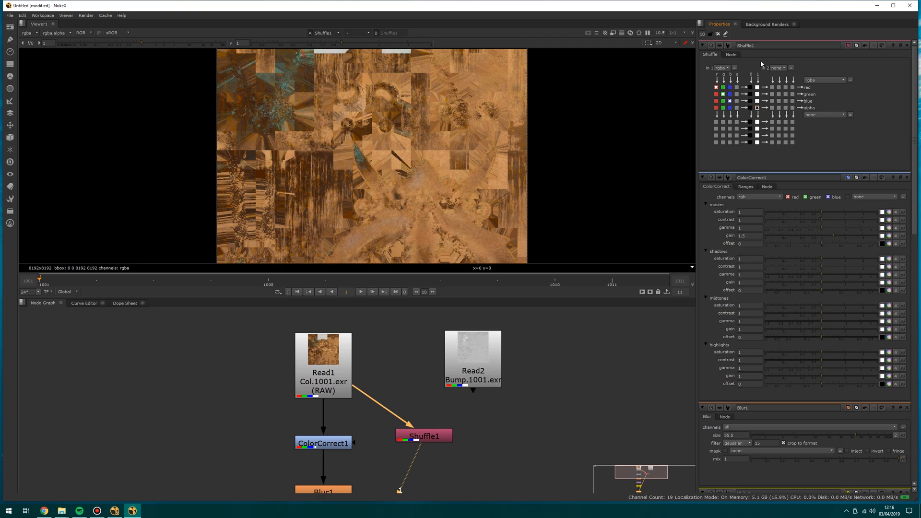
pyautogui.moveTo(503, 247)
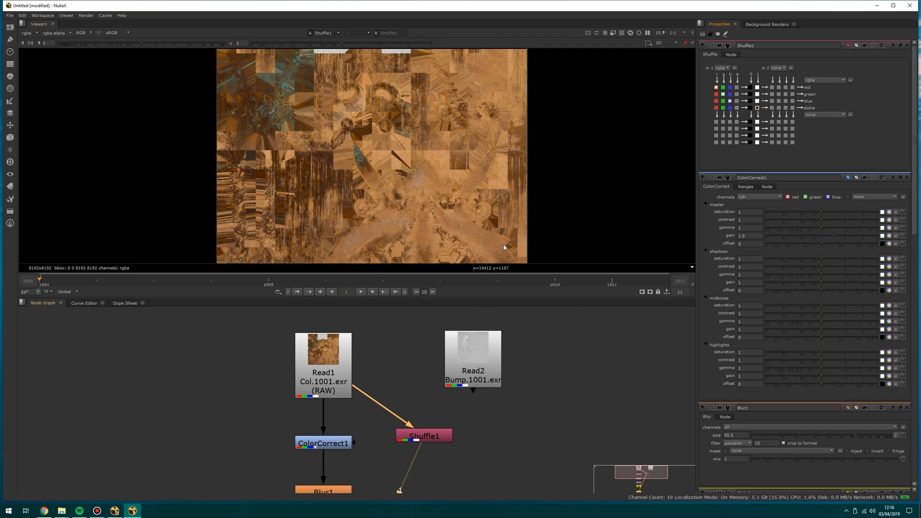
pyautogui.moveTo(367, 371)
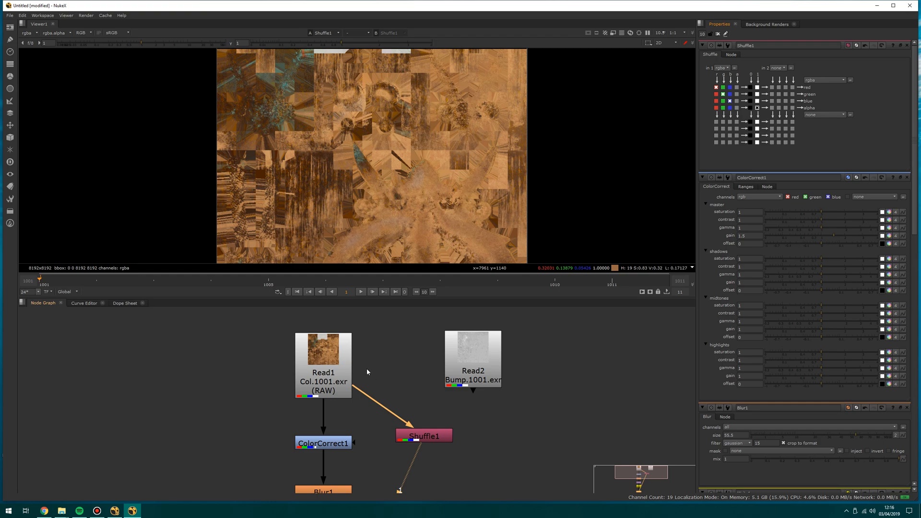